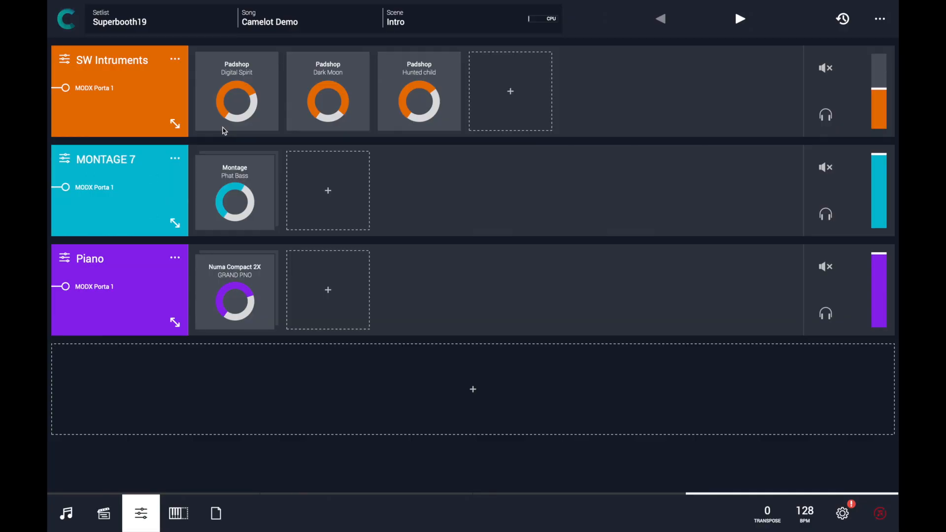
pyautogui.moveTo(81, 105)
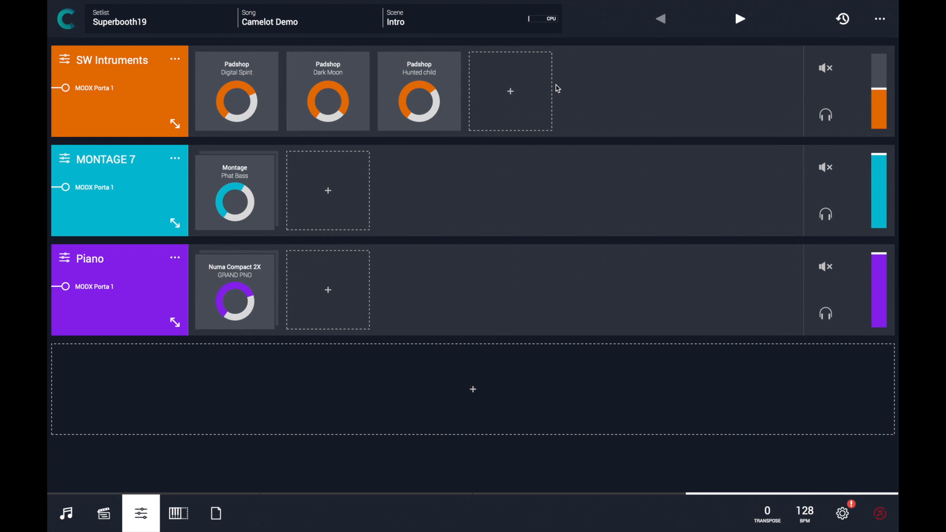
pyautogui.moveTo(551, 88)
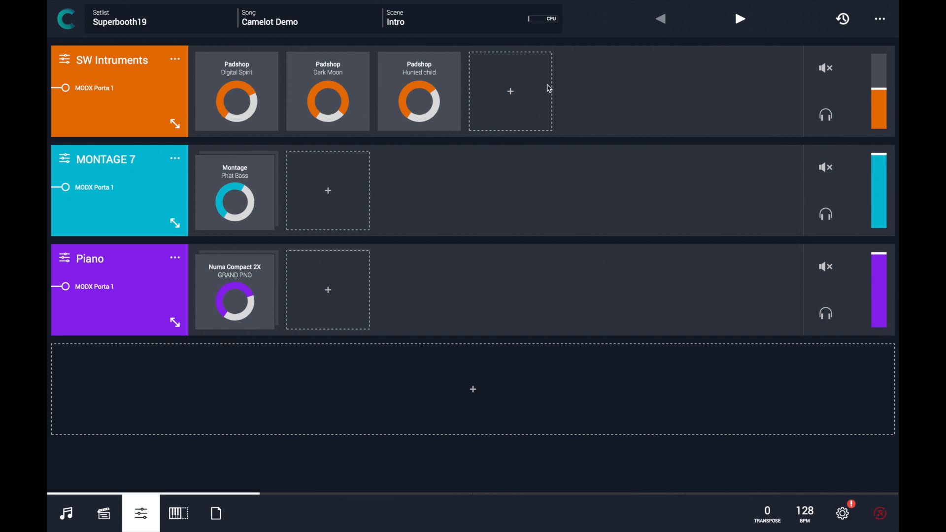
pyautogui.moveTo(252, 177)
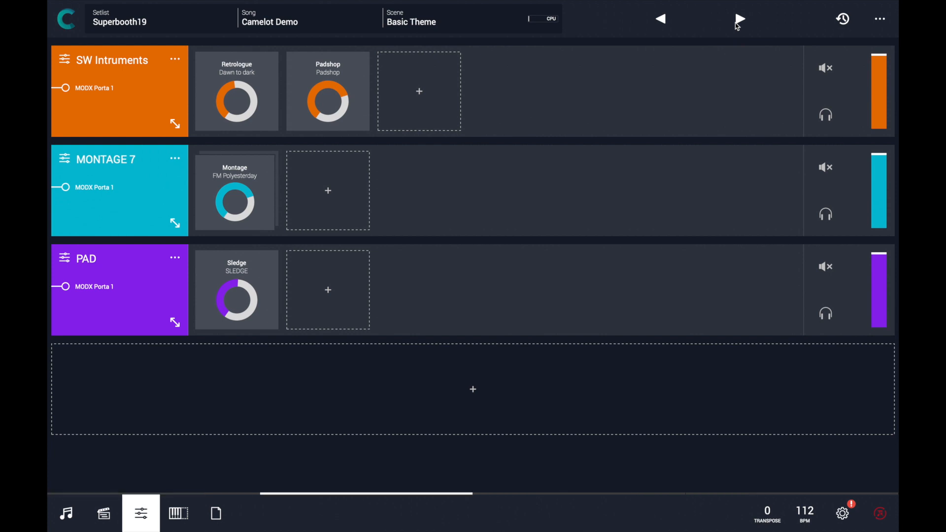
# Step back to the Intro scene, check the Scenes overview, and return to its layer mixer
pyautogui.click(740, 19)
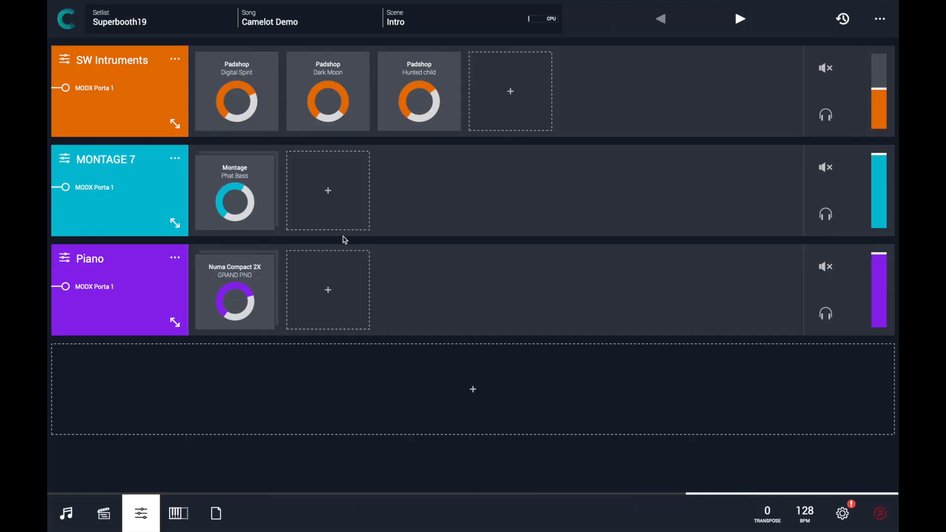
pyautogui.click(103, 513)
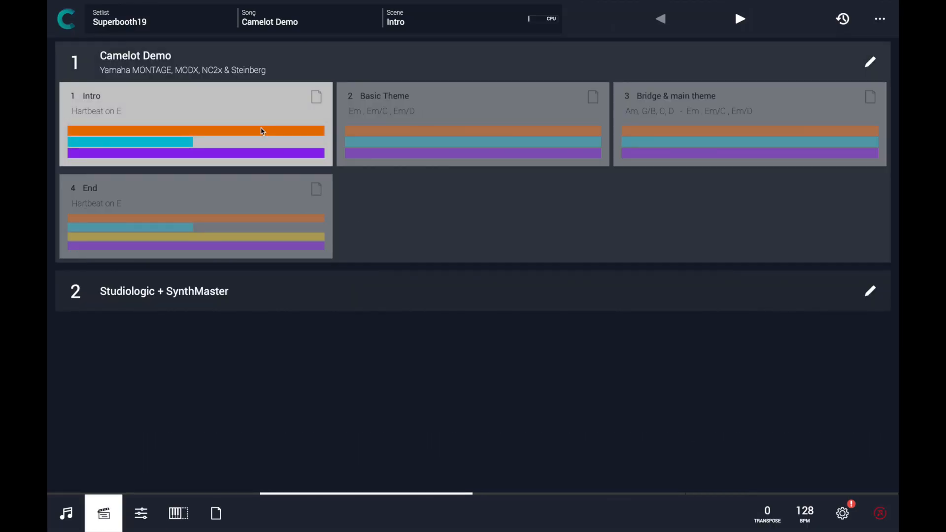
pyautogui.click(141, 513)
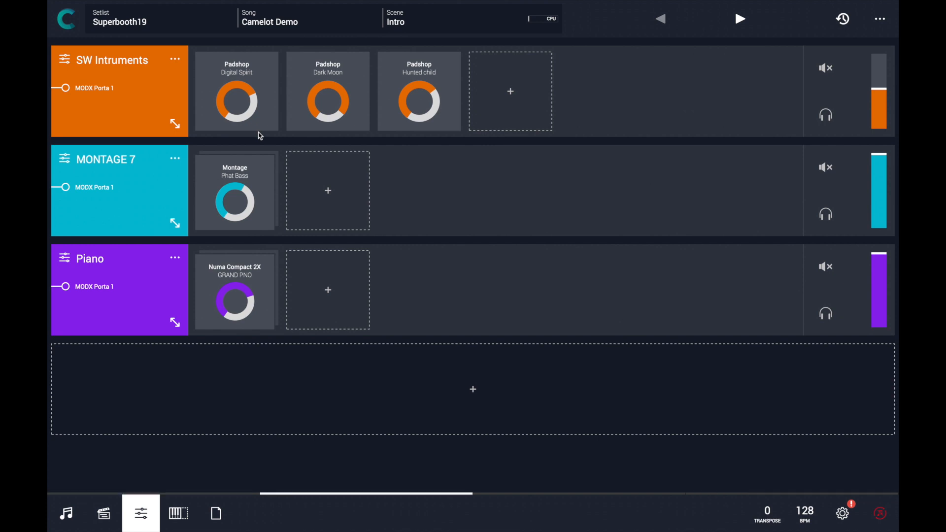
pyautogui.moveTo(247, 282)
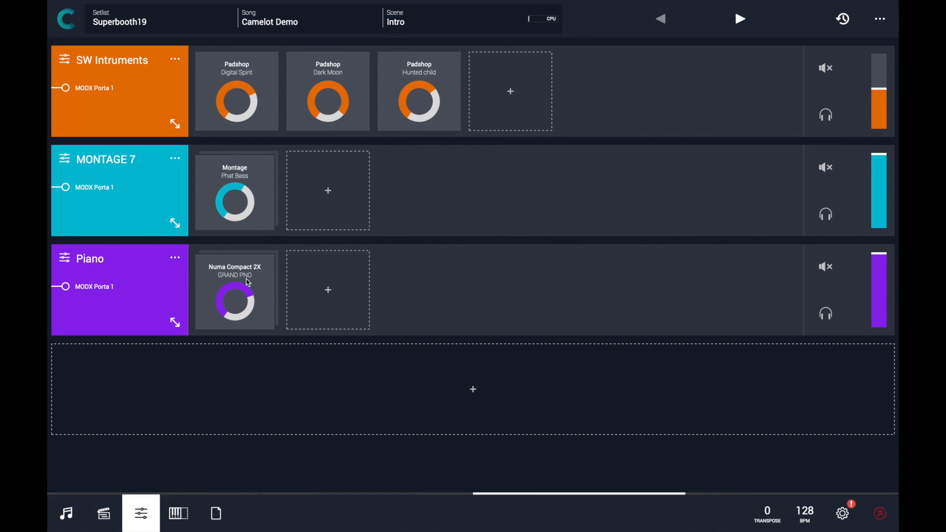
pyautogui.moveTo(702, 27)
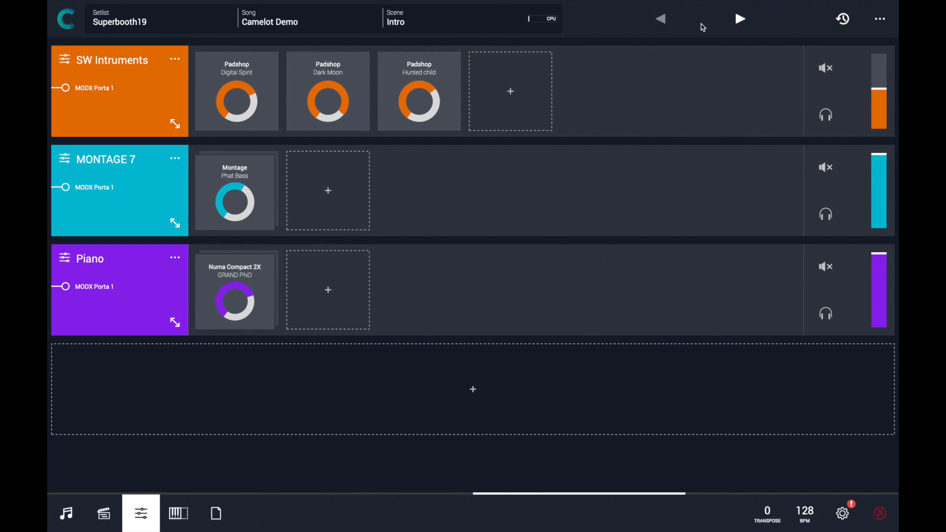
pyautogui.click(740, 19)
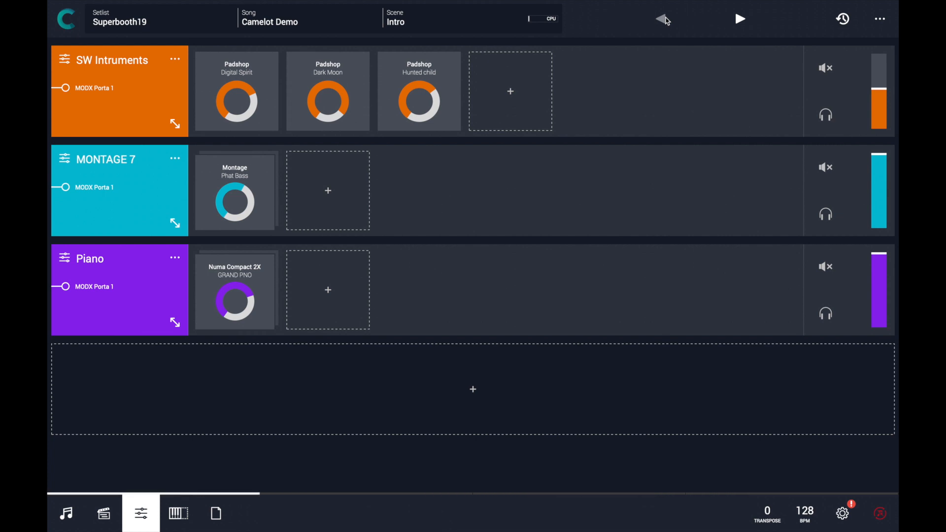
pyautogui.moveTo(242, 83)
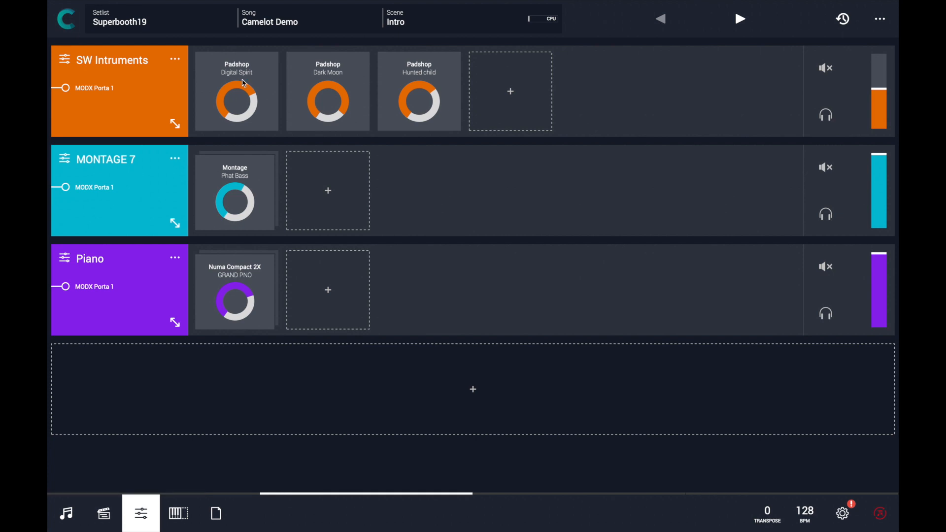
pyautogui.moveTo(249, 163)
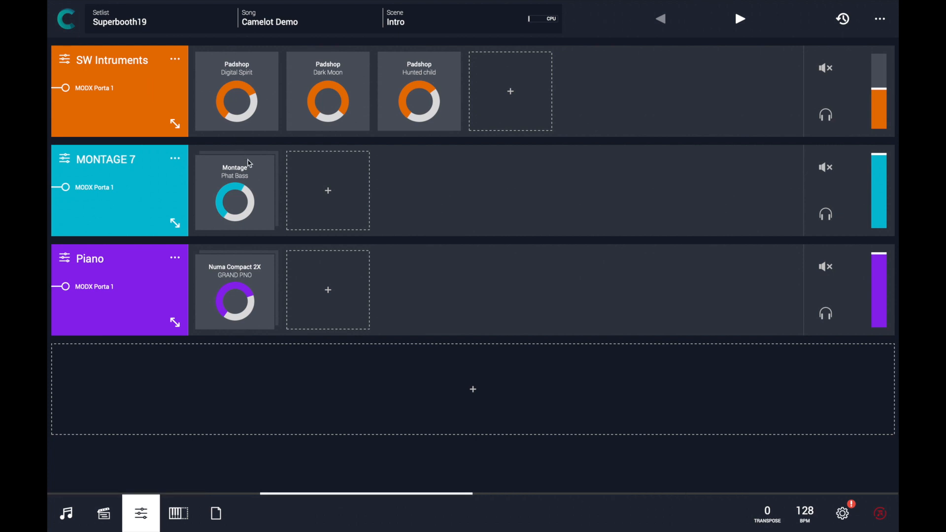
pyautogui.moveTo(265, 277)
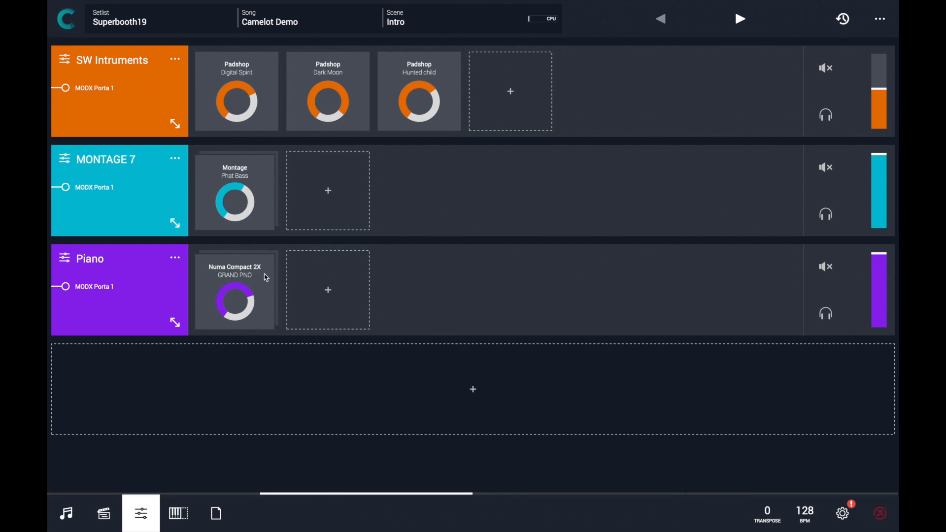
pyautogui.moveTo(740, 19)
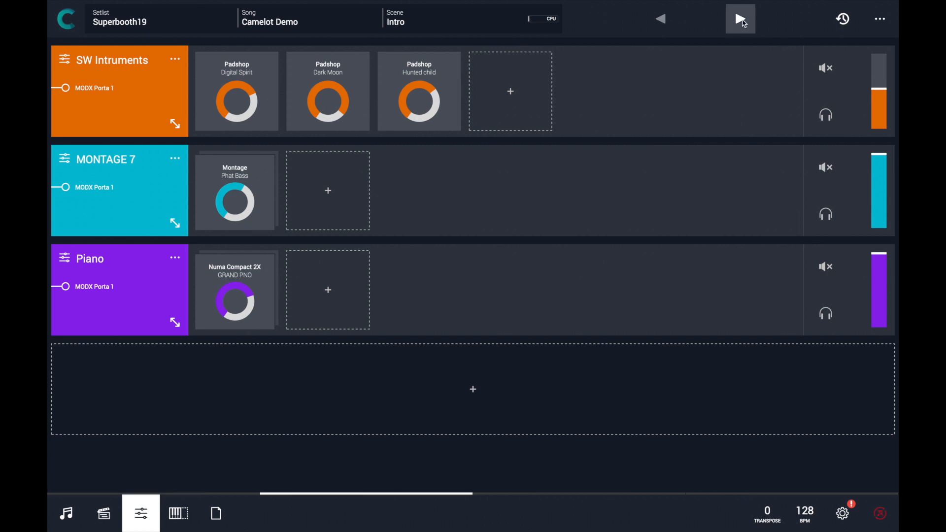
# Advance to the Basic Theme scene with Retrologue, Padshop, FM Polyesterday and Sledge at 112 BPM
pyautogui.click(741, 19)
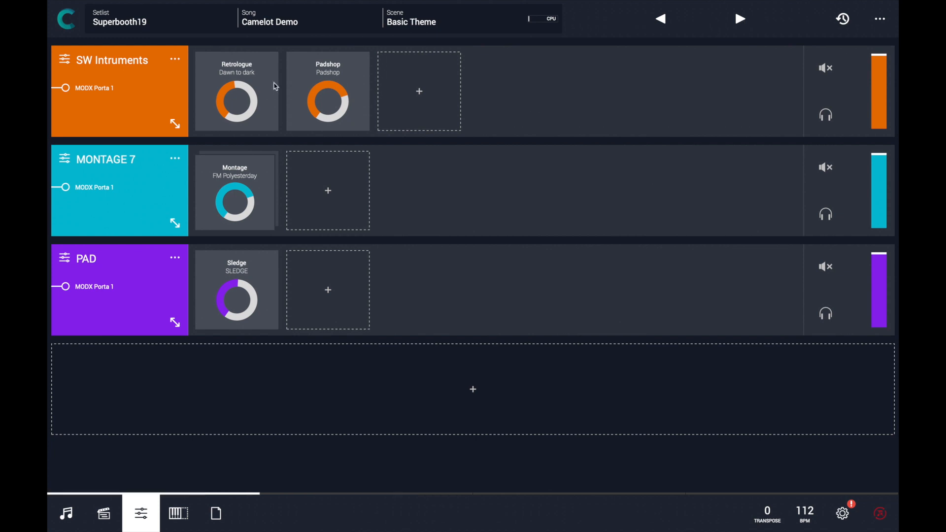
pyautogui.moveTo(379, 104)
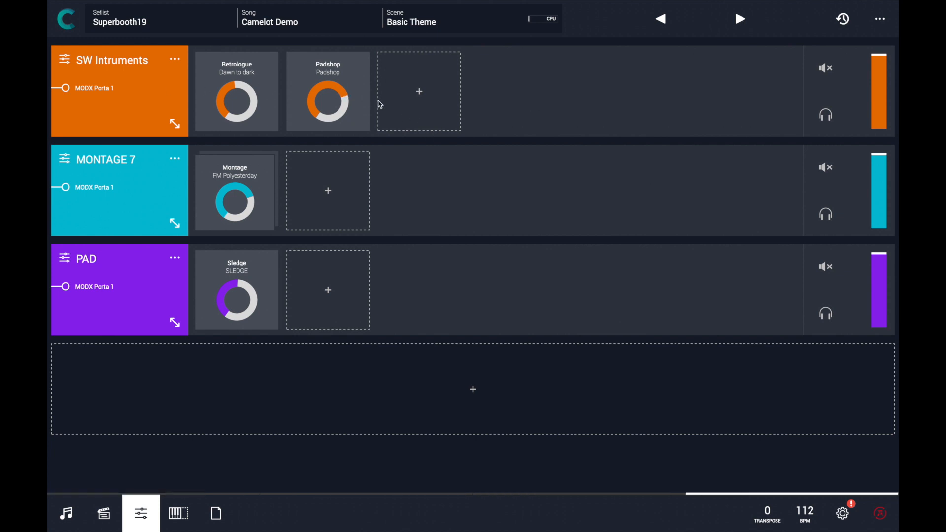
pyautogui.moveTo(225, 72)
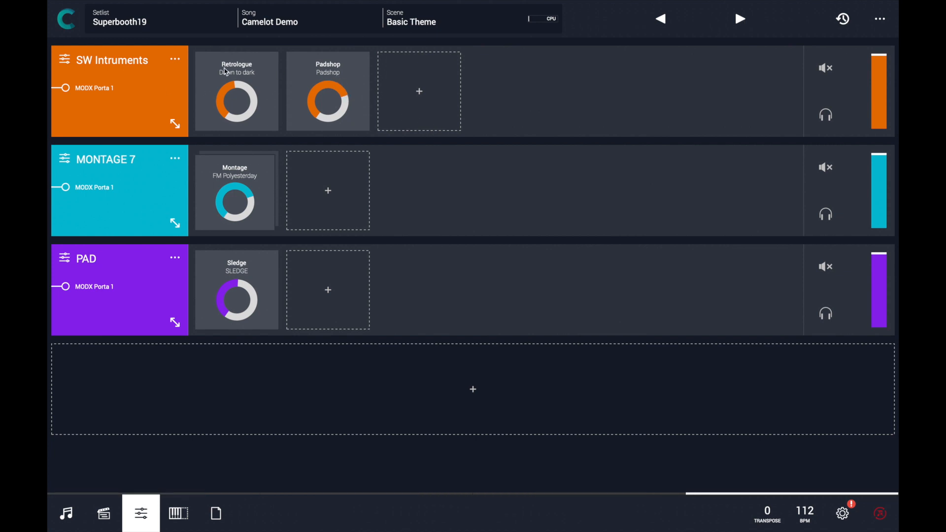
pyautogui.moveTo(252, 177)
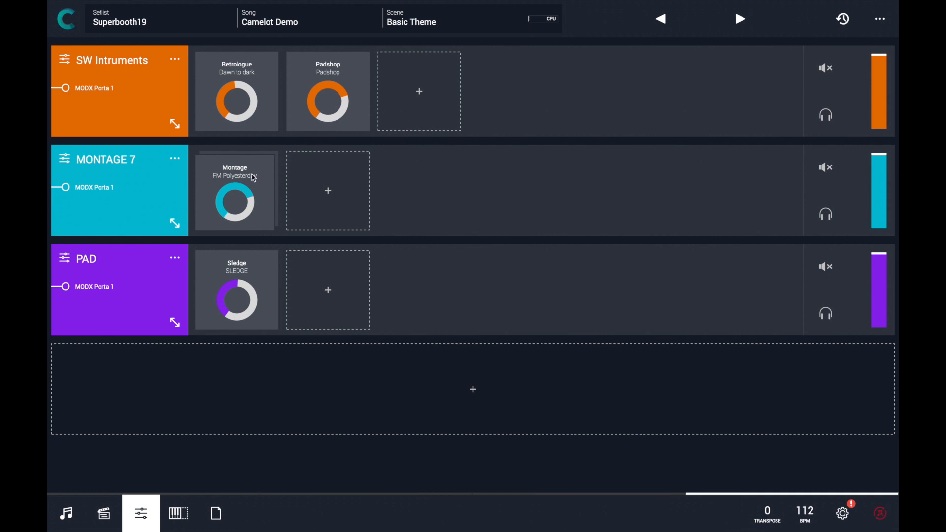
pyautogui.moveTo(266, 294)
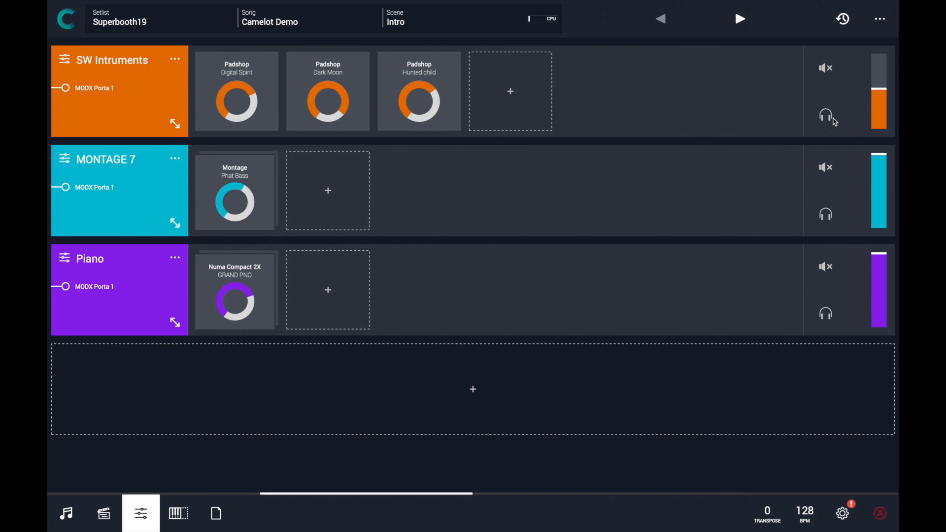
# Mute the SW Intruments and MONTAGE 7 layers, then move on to Basic Theme
pyautogui.click(825, 114)
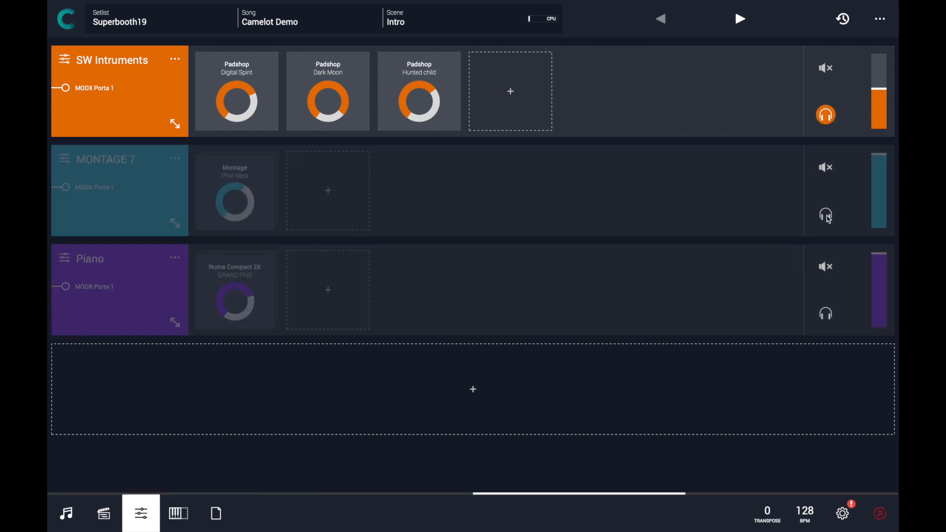
pyautogui.click(825, 67)
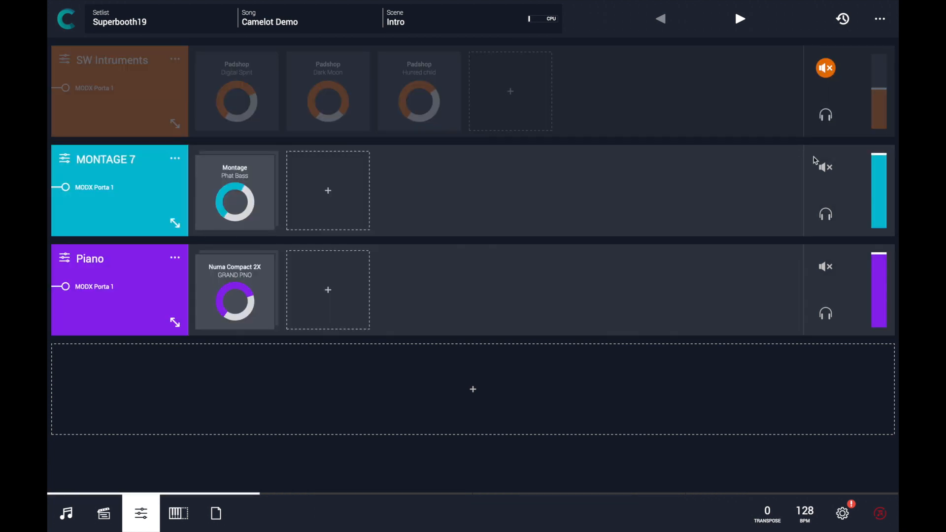
pyautogui.click(826, 167)
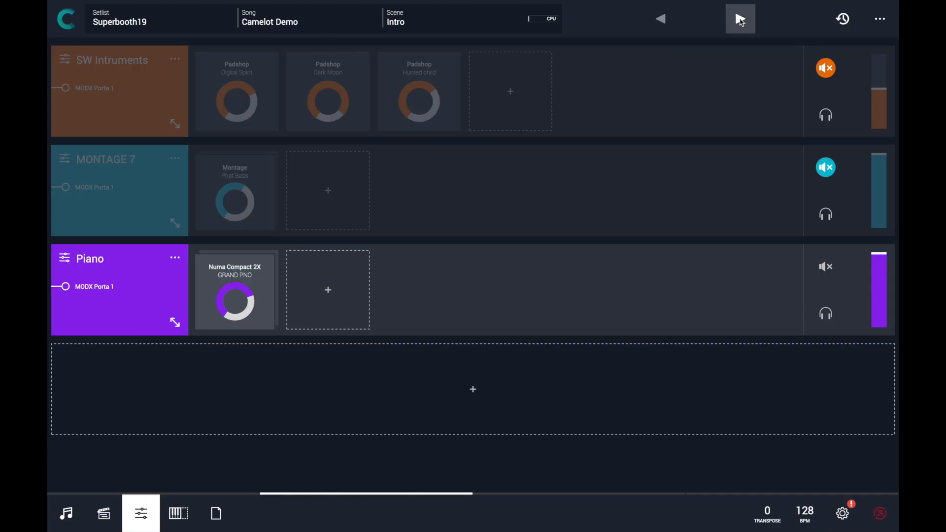
pyautogui.click(740, 19)
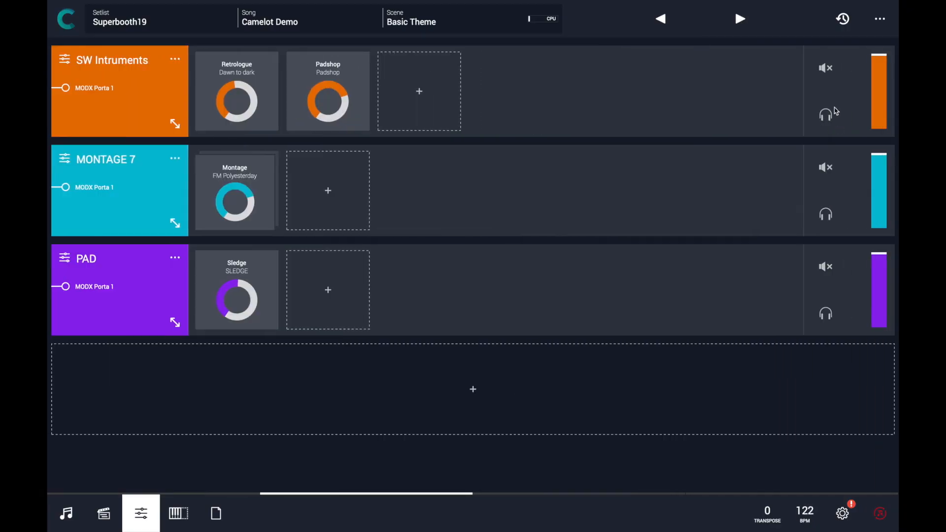
# Mute MONTAGE 7 in Basic Theme, then switch scenes back toward Intro
pyautogui.click(825, 167)
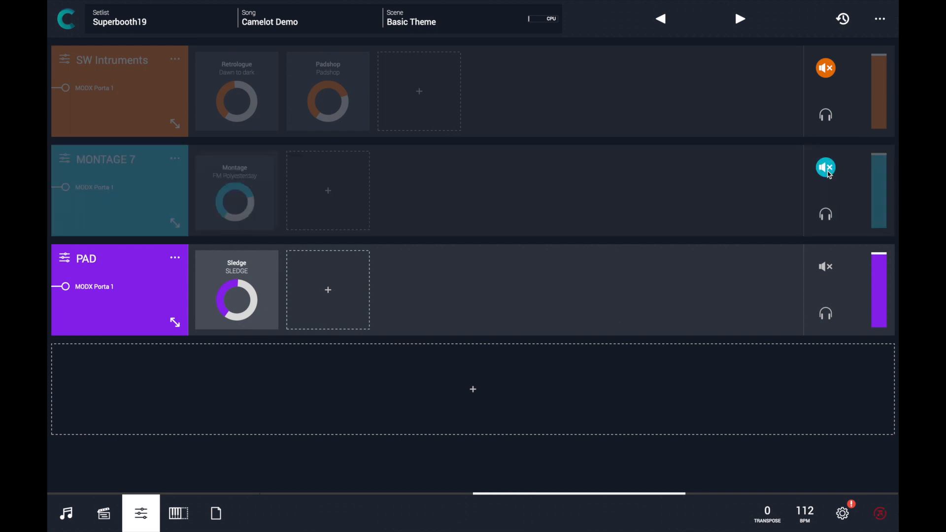
pyautogui.click(660, 19)
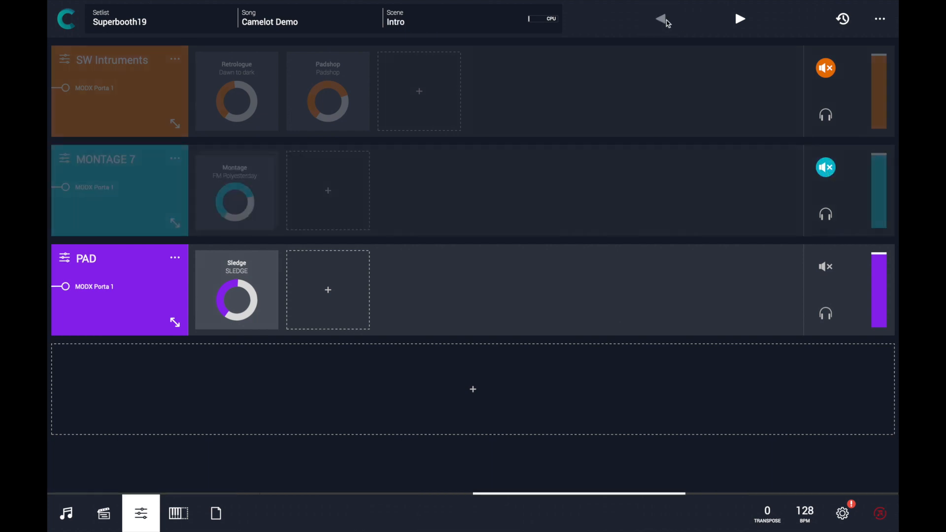
pyautogui.click(740, 19)
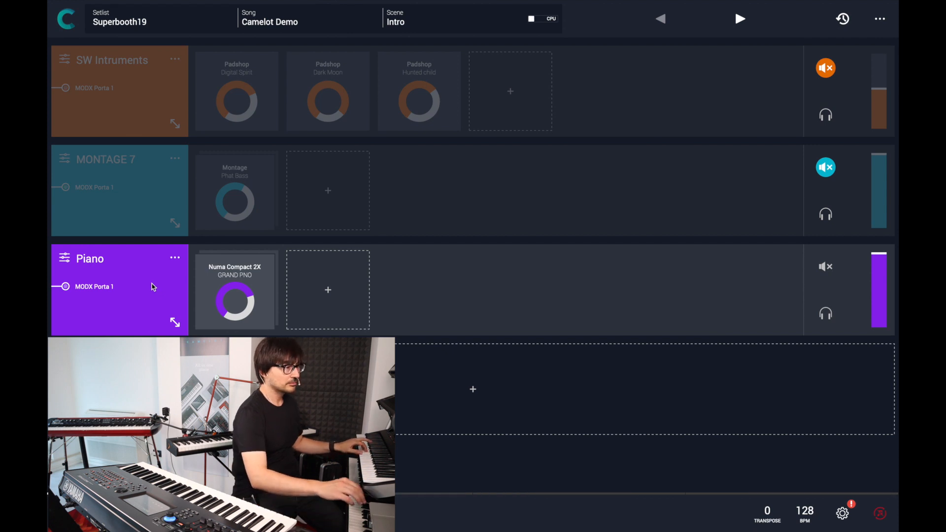
# Back in Intro, switch the Numa Compact 2X from GRAND PNO to PIANO&STR
pyautogui.click(538, 18)
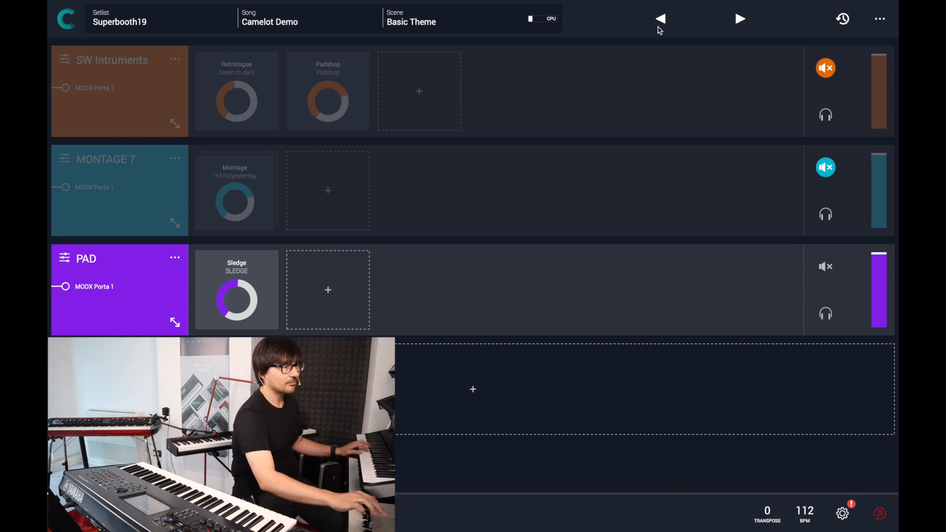
pyautogui.click(660, 18)
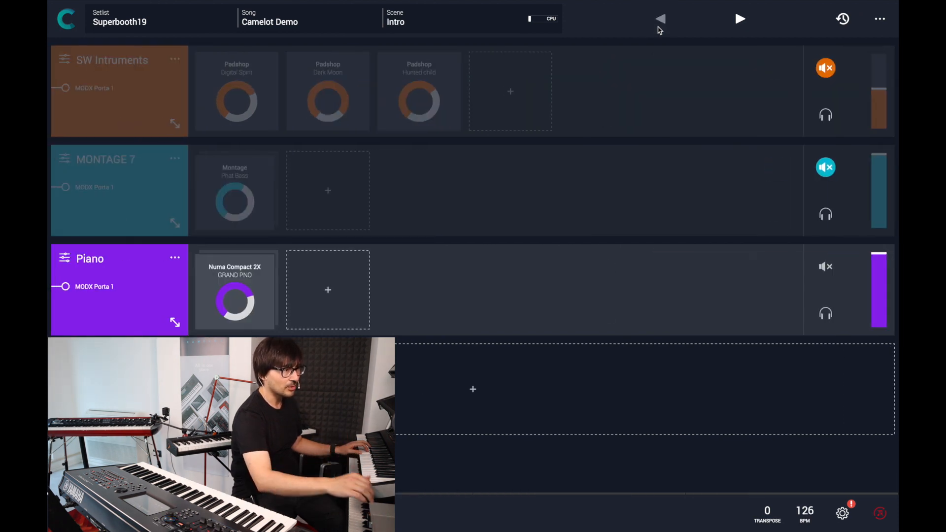
pyautogui.click(234, 289)
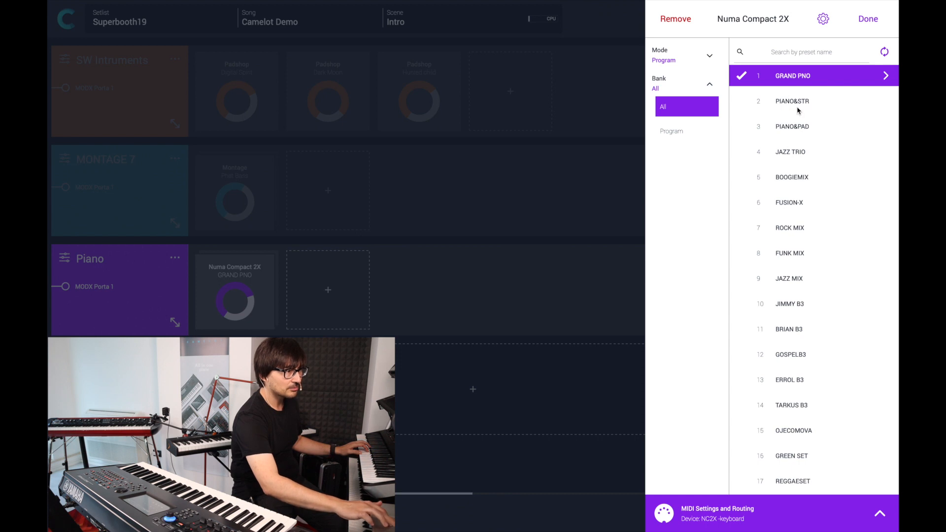
pyautogui.click(791, 101)
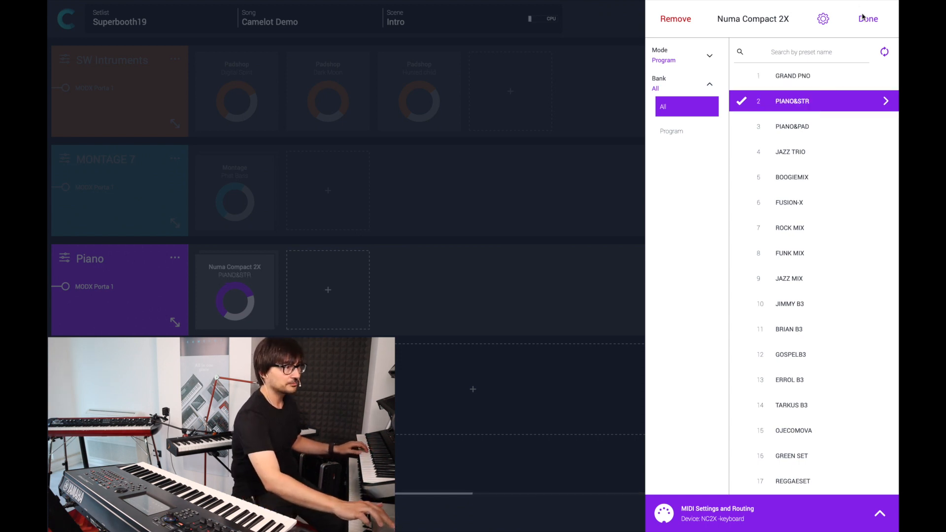
pyautogui.click(868, 19)
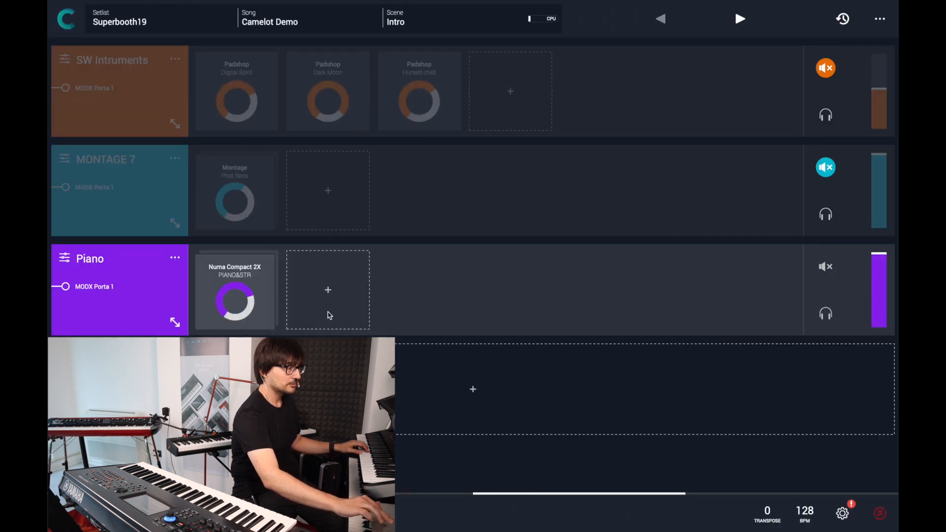
pyautogui.moveTo(584, 192)
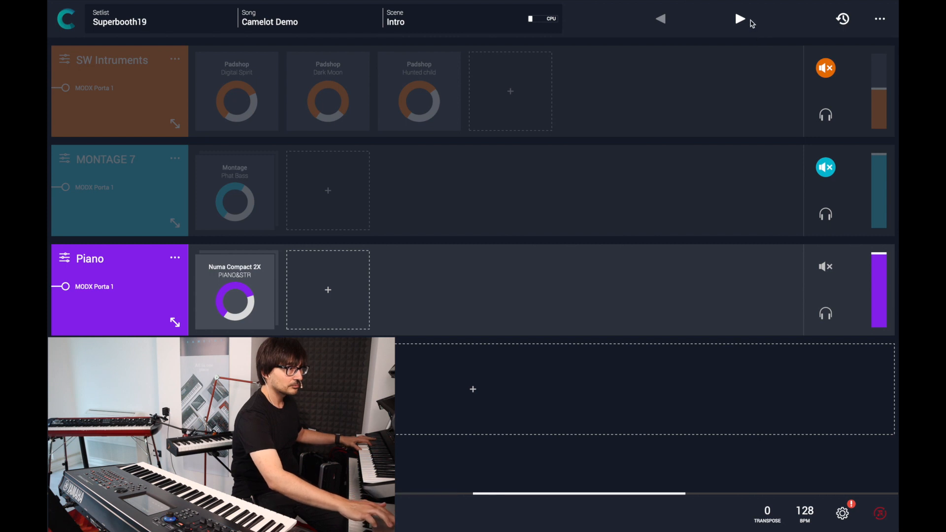
# Advance from Intro to Basic Theme (Retrologue, Padshop, FM Polyesterday, Sledge at 112 BPM)
pyautogui.click(740, 19)
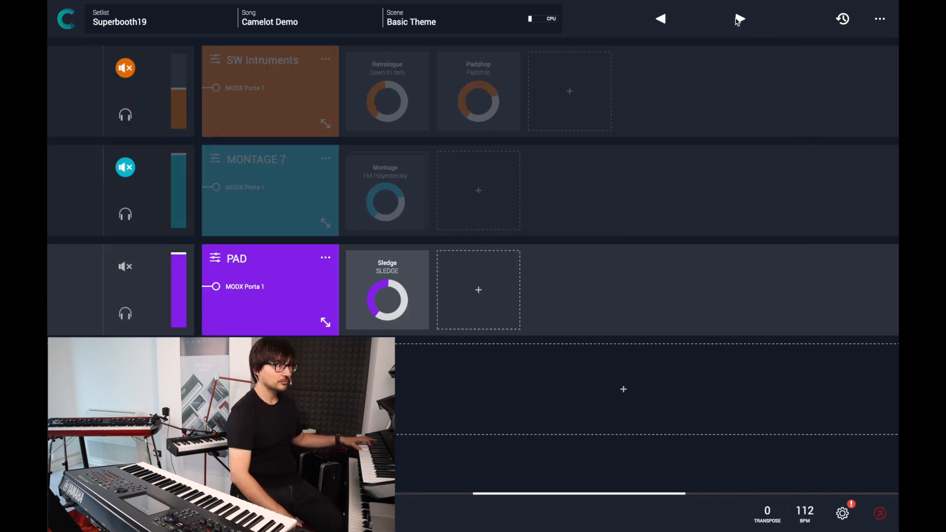